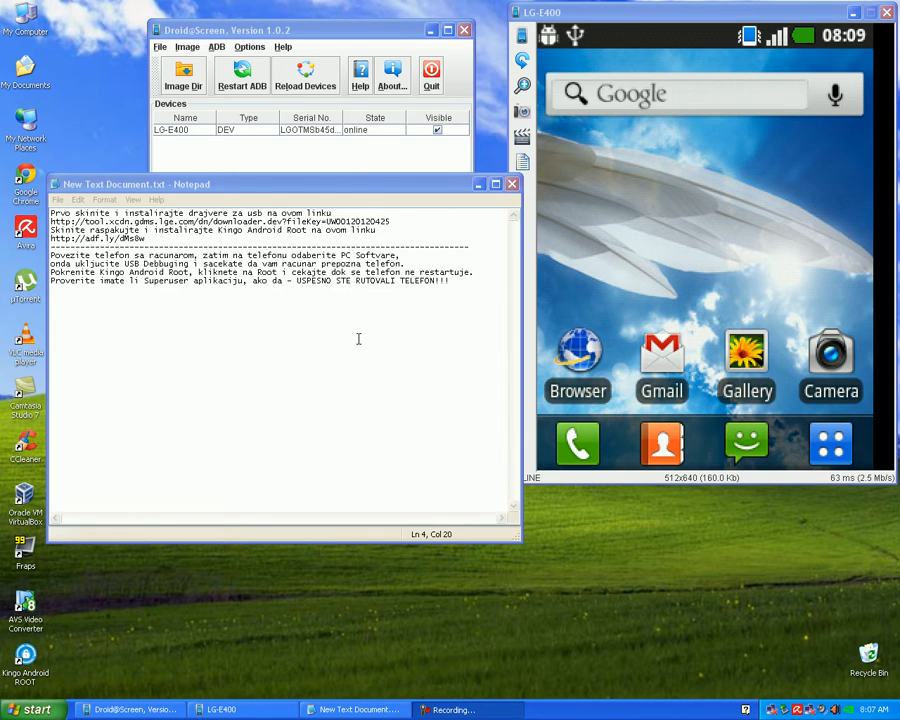
drag(44, 212, 390, 220)
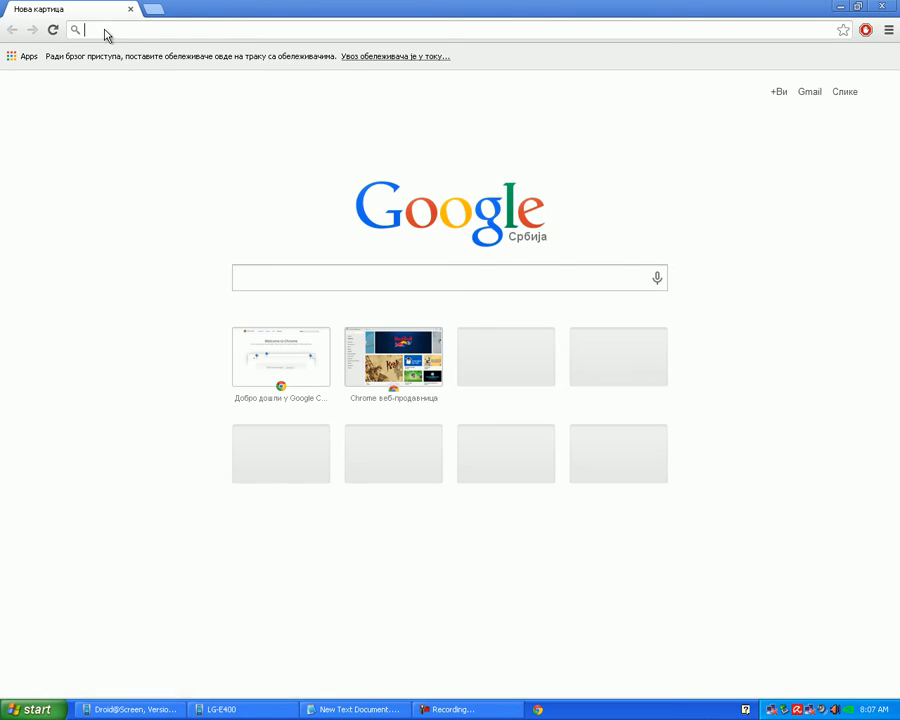
text(tool.xcdn.gdms.lge.com/dn/downloader.dev?fileKey=UW00120120425)
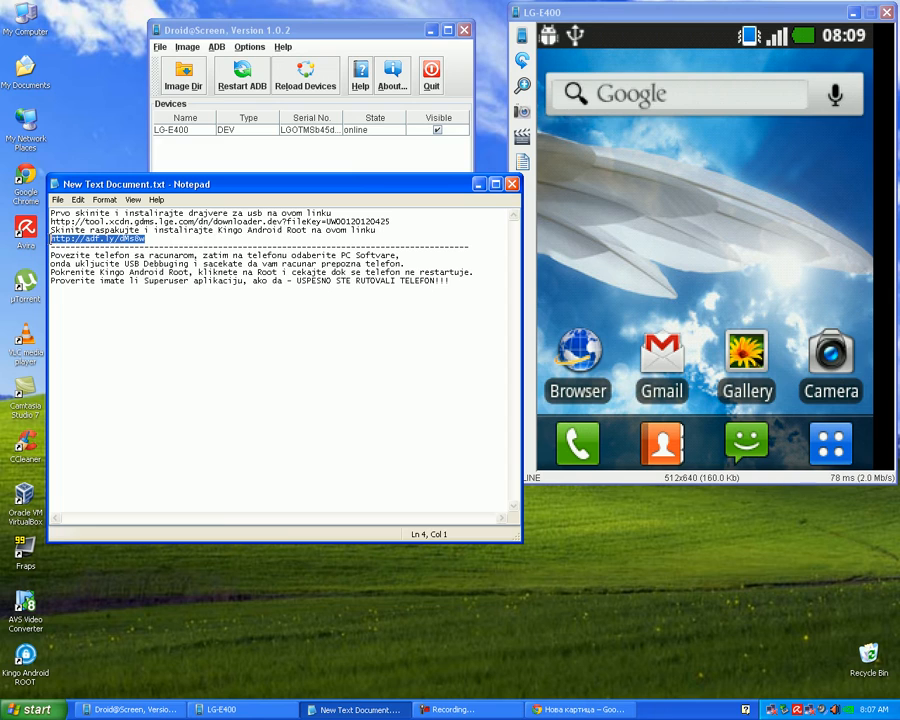
Paste the adf.ly root link, skip the ad and download android_root.rar from MediaFire.
right_click(90, 238)
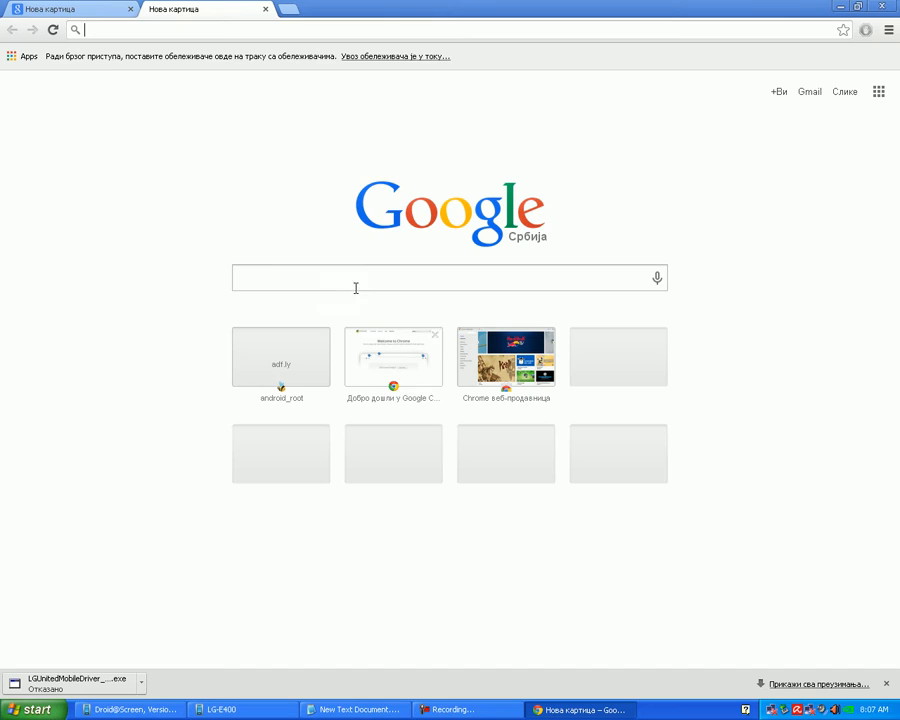
click(280, 356)
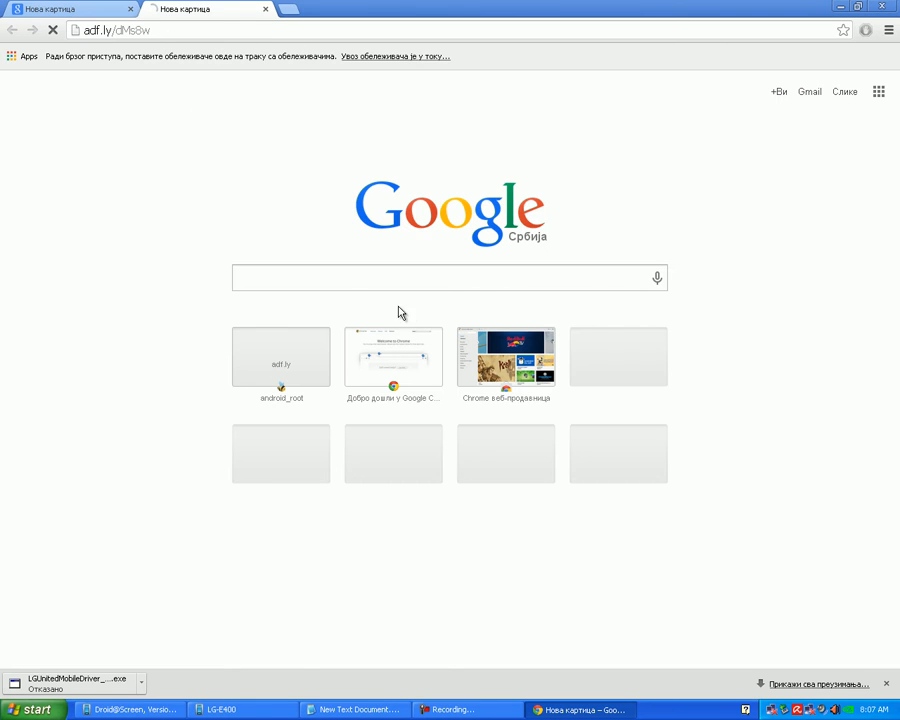
click(280, 356)
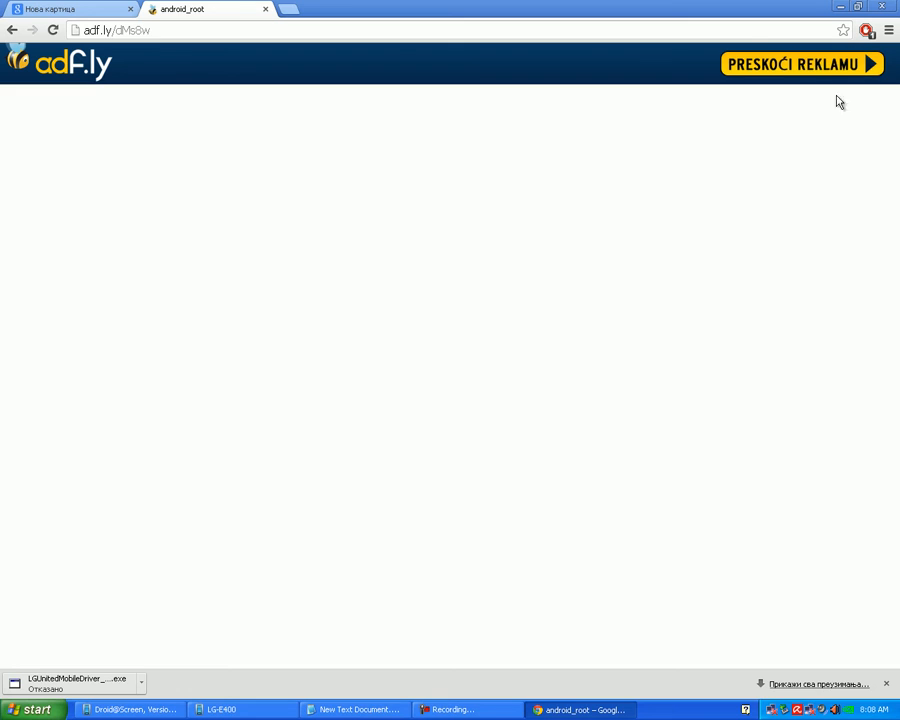
click(800, 64)
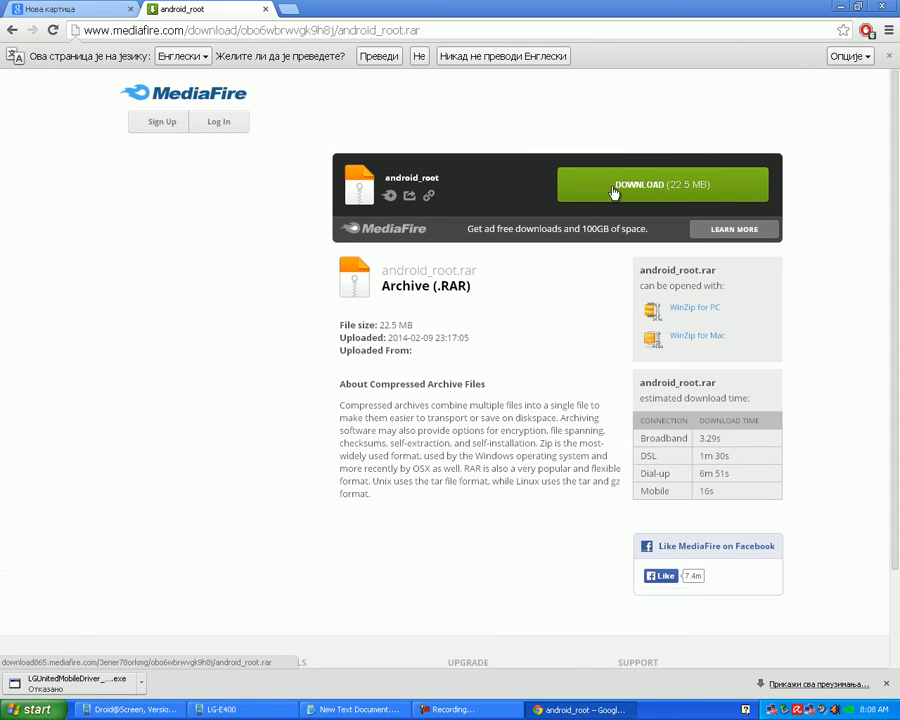
click(662, 184)
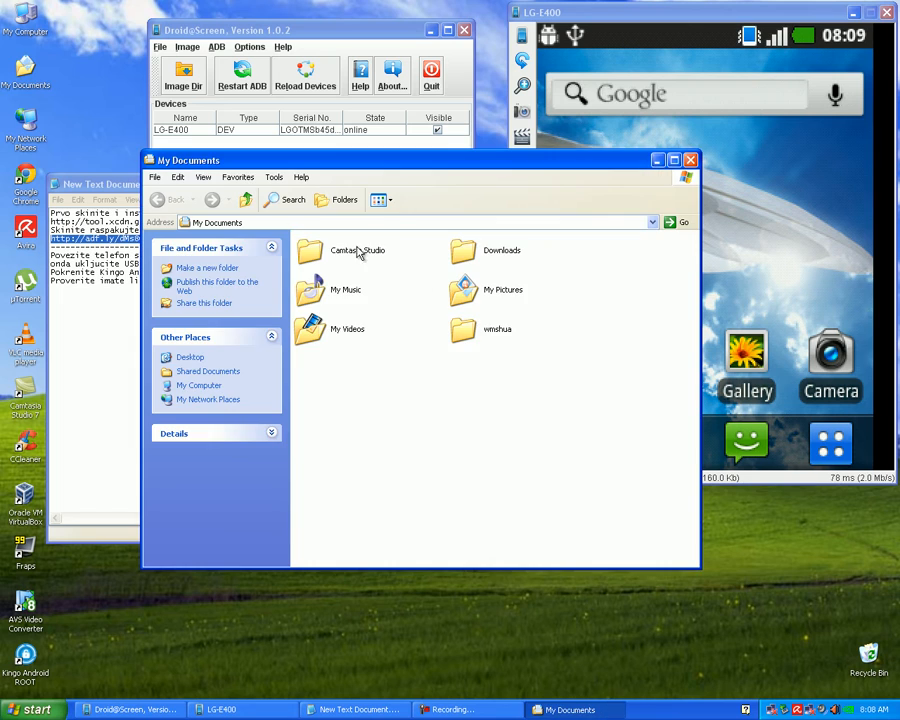
Extract the android_root.rar archive in the Downloads folder.
right_click(512, 286)
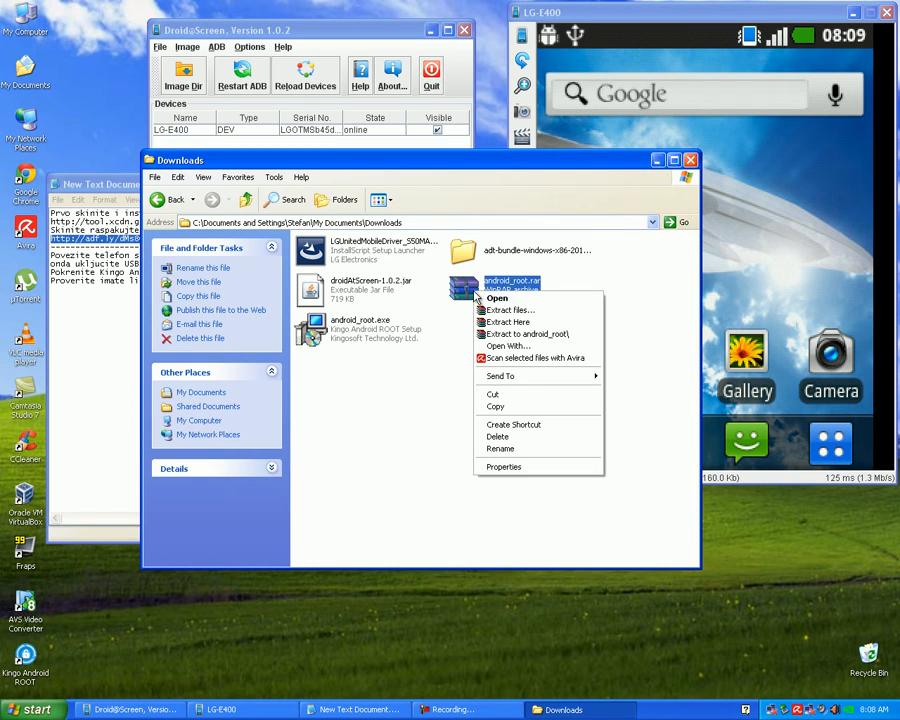
mouse_move(390, 338)
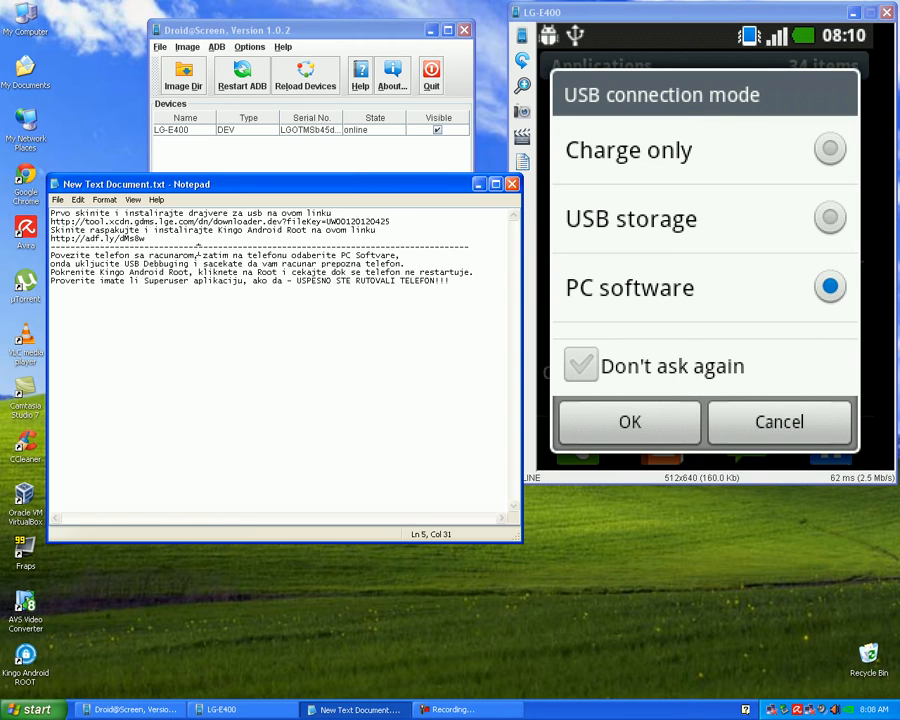
Confirm PC software USB mode, then reach Settings > Applications > Development on the phone.
click(628, 420)
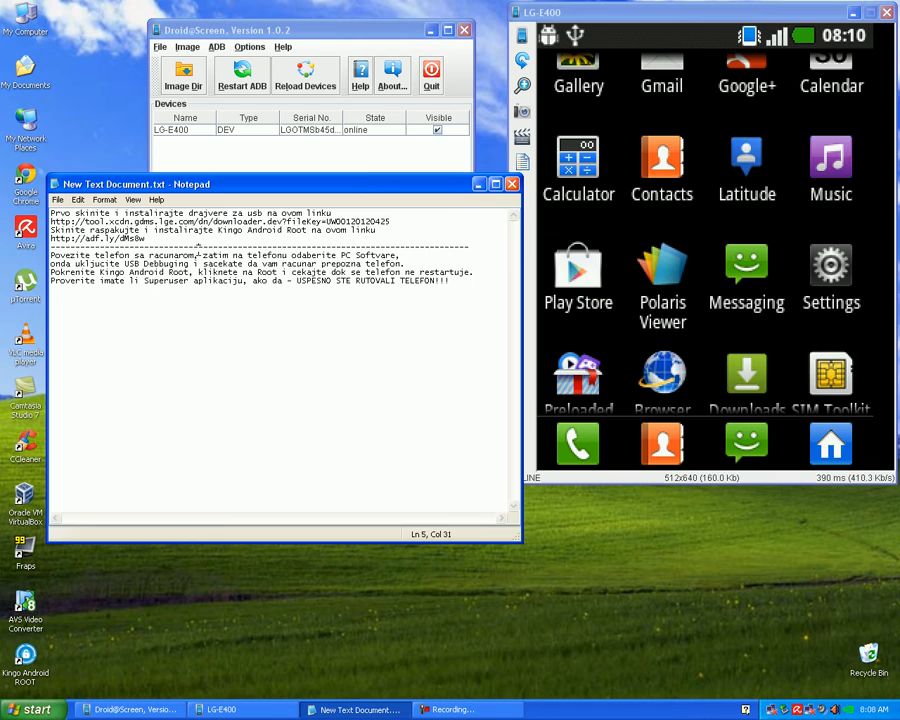
click(832, 270)
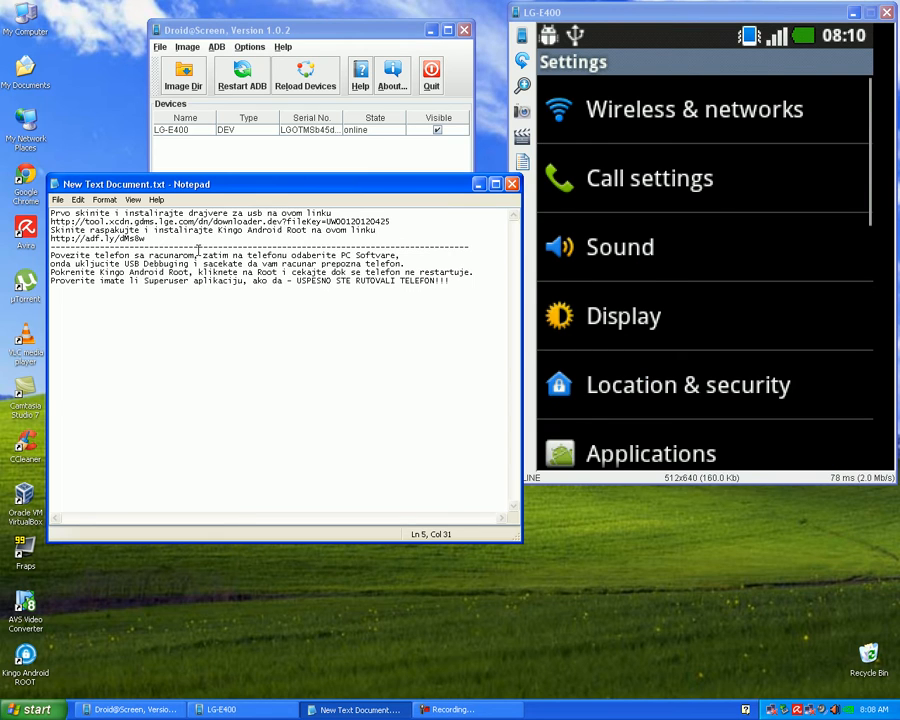
scroll(down, 3)
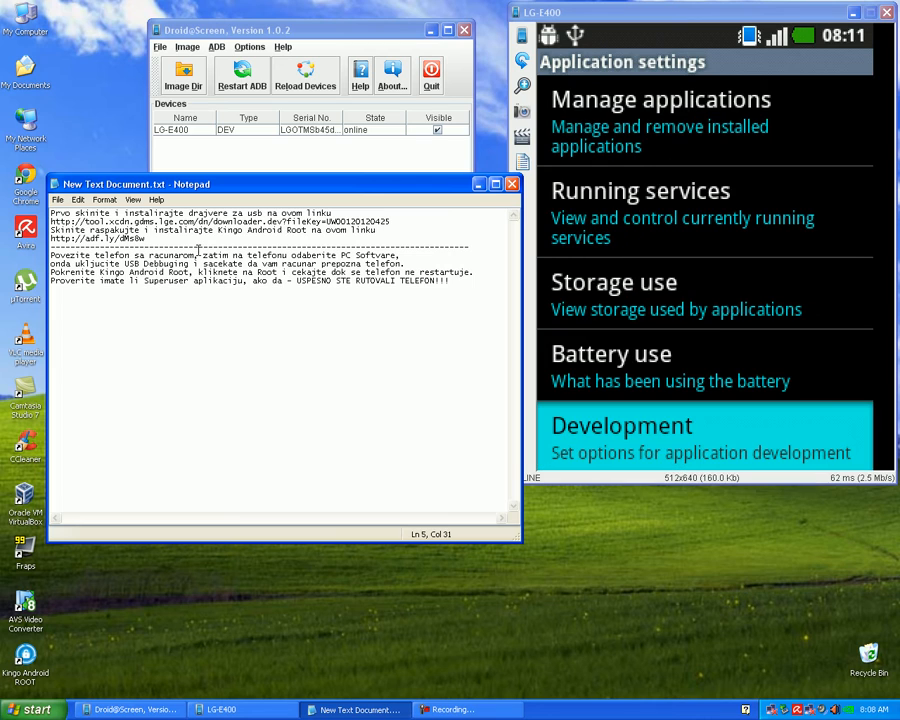
click(700, 436)
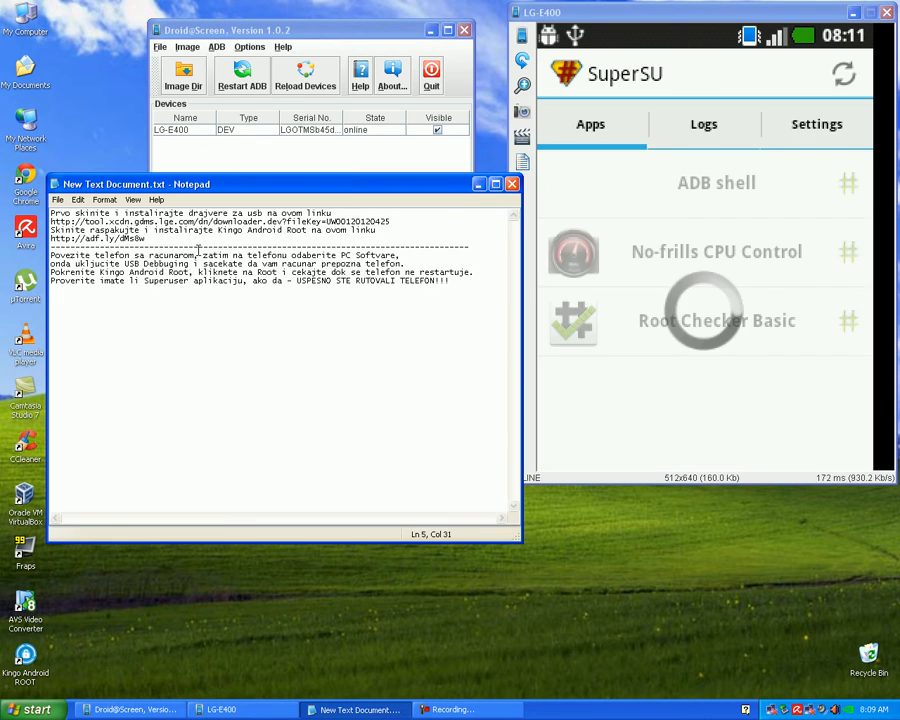
See Enable Superuser checked in SuperSU settings, then Verify Root in Root Checker Basic.
click(816, 124)
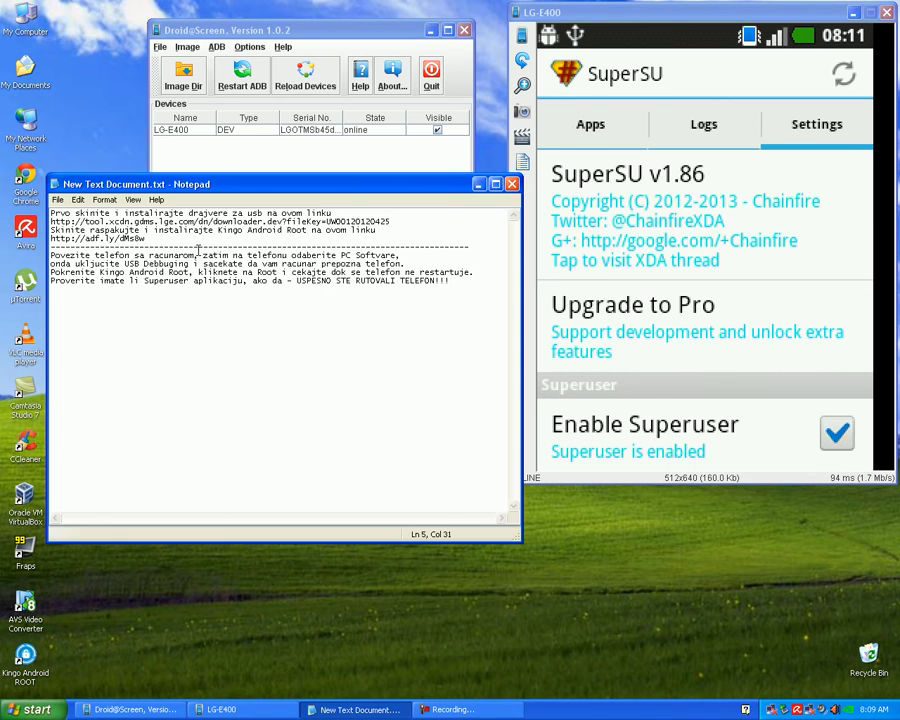
scroll(down, 3)
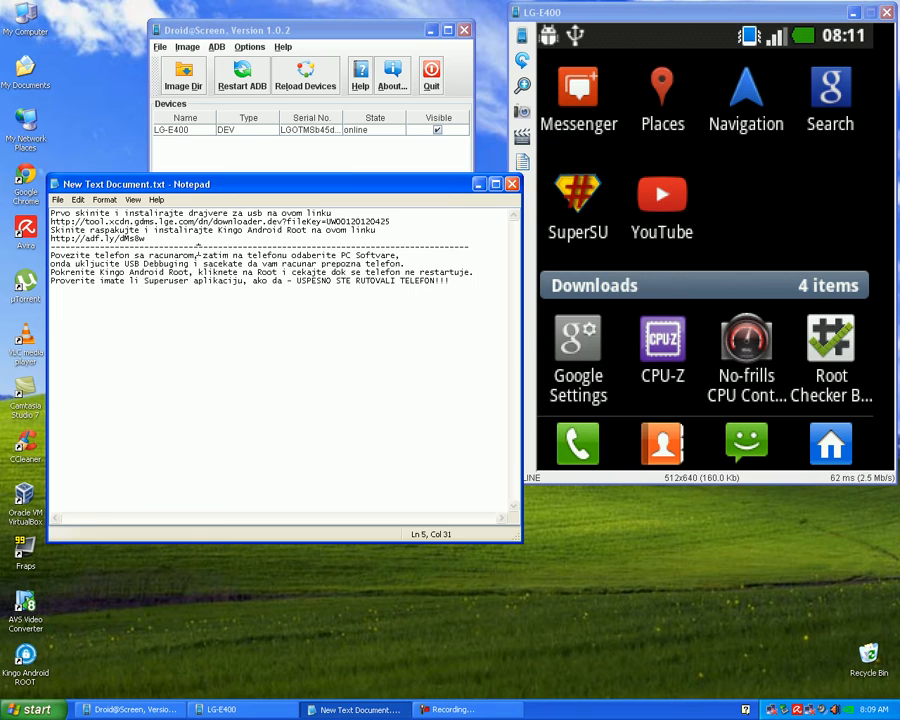
click(832, 360)
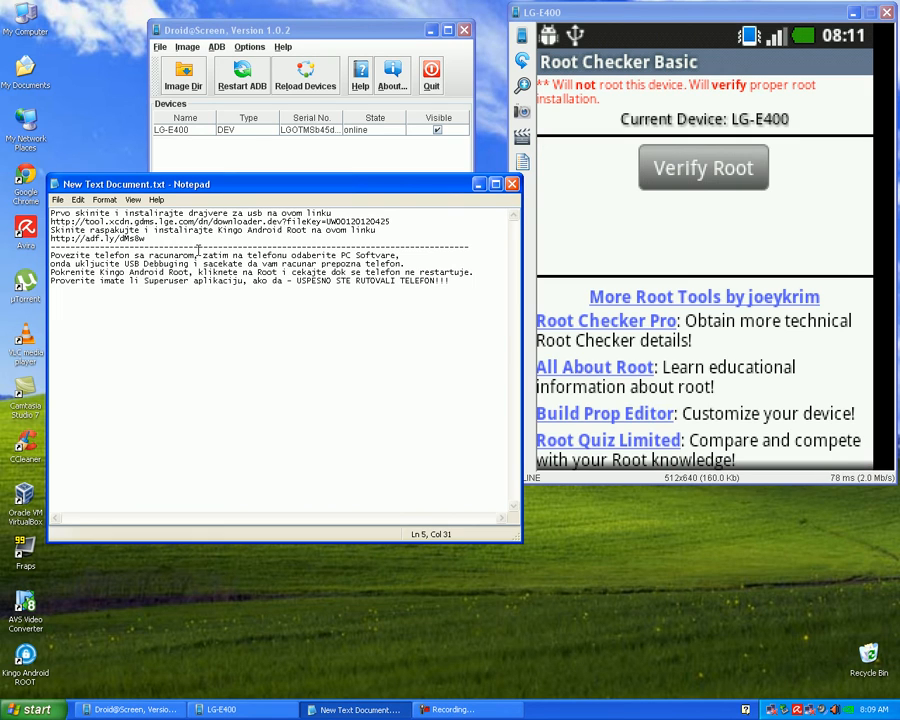
click(704, 168)
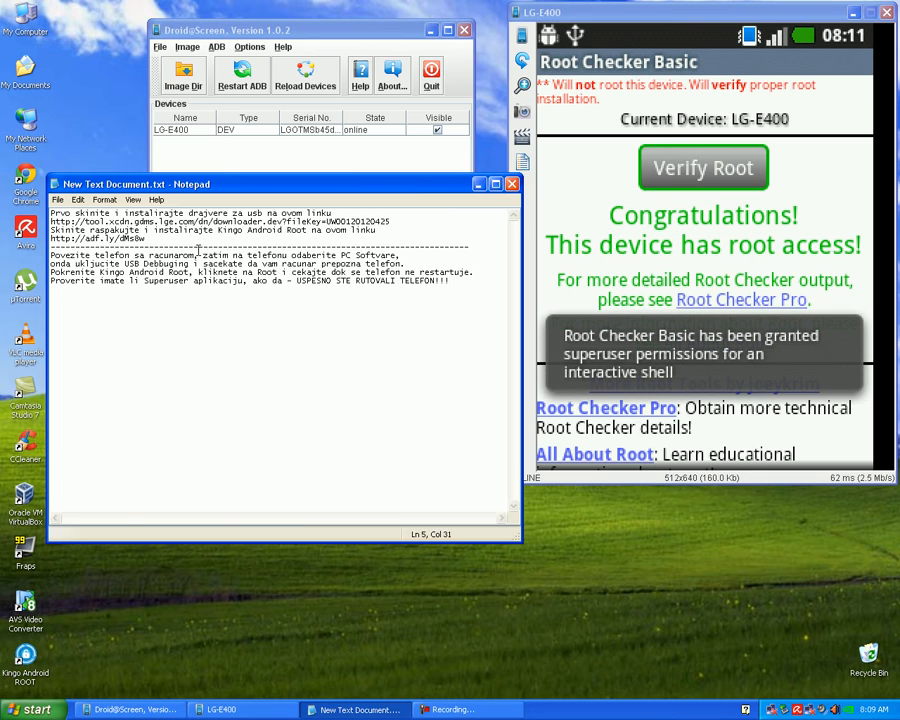